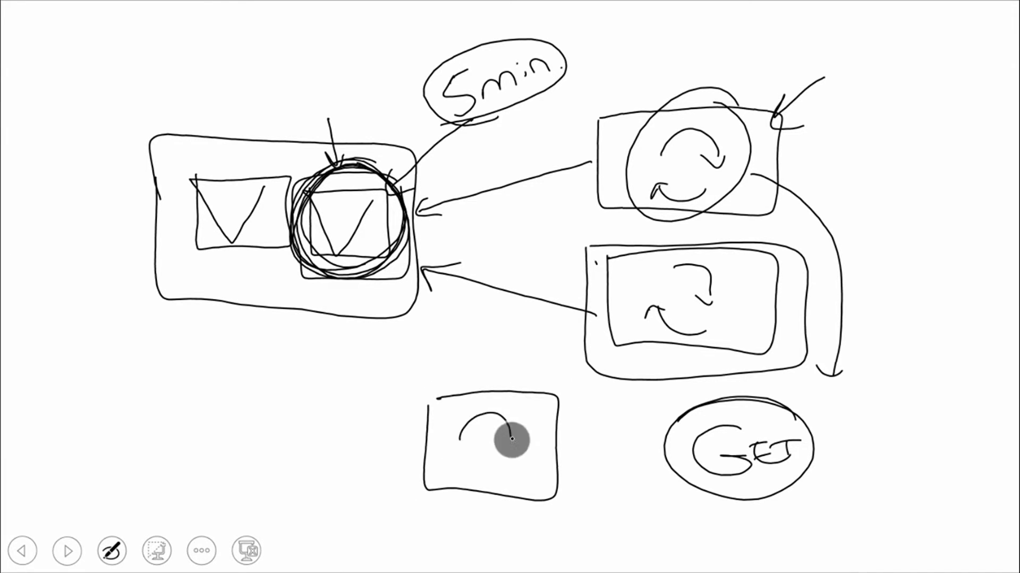
Step: Finish the lower worker's circular arrows, arrow it to the queue, and start the PEEK label
drag(503, 439, 456, 475)
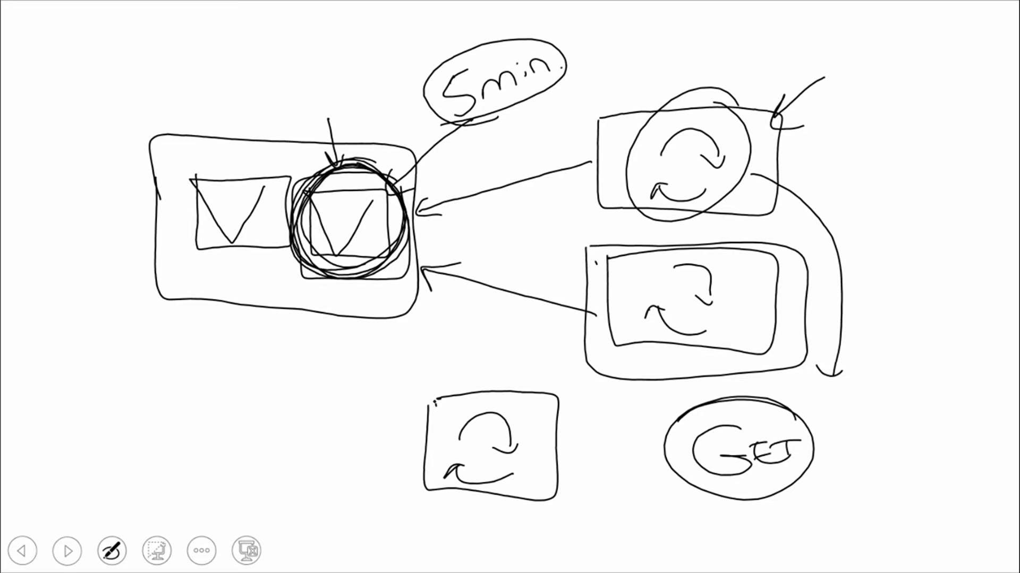
drag(436, 404, 380, 300)
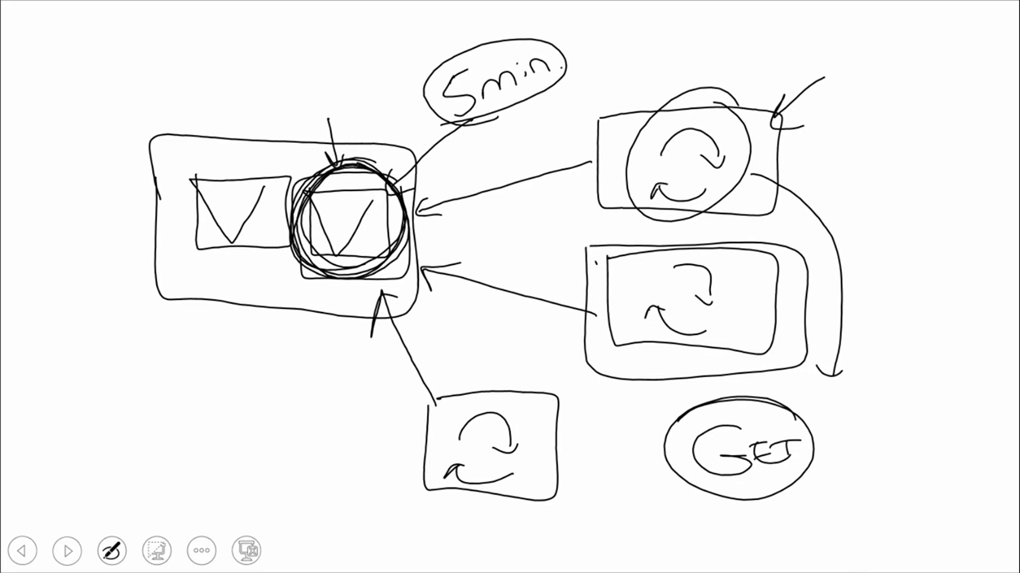
text(PC)
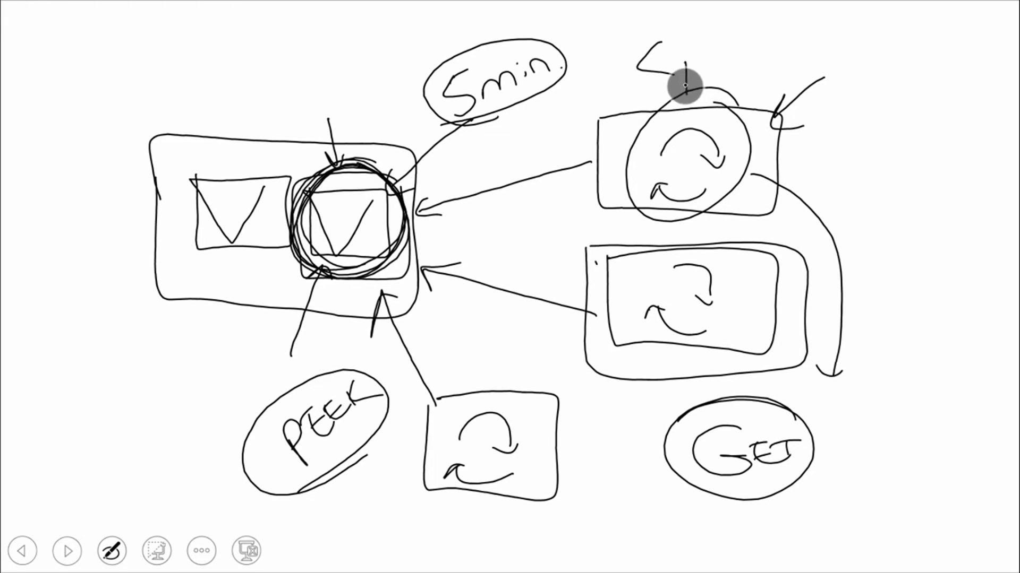
Step: Write <property> above the top worker and draw its update arrow back to the queue box
text(prop)
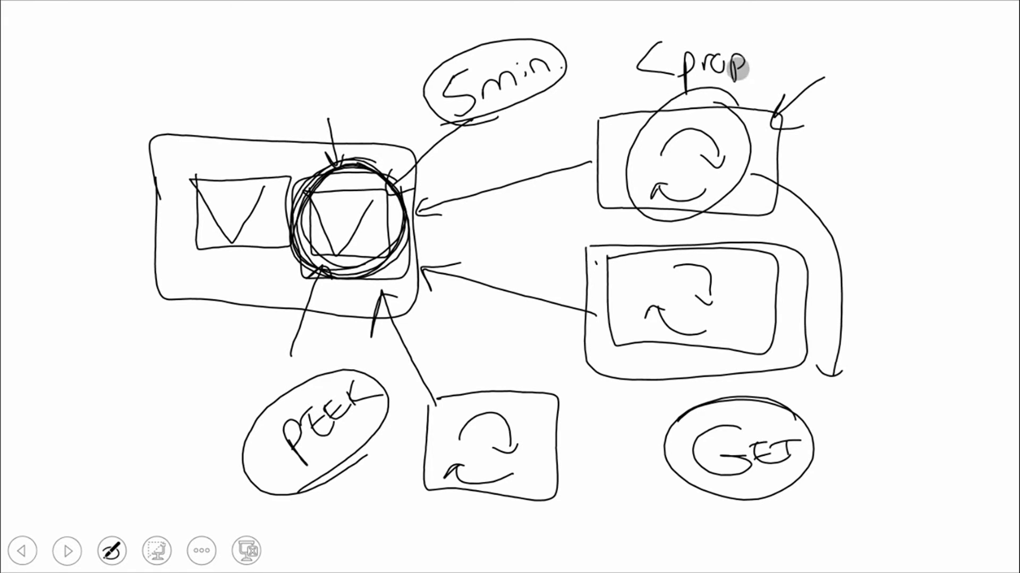
text(perty>)
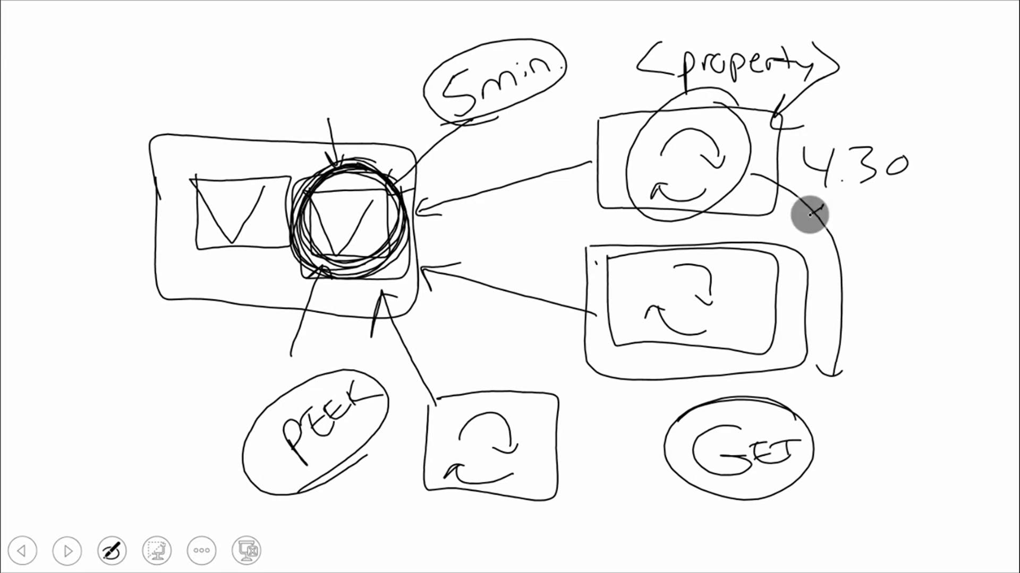
drag(813, 214, 429, 227)
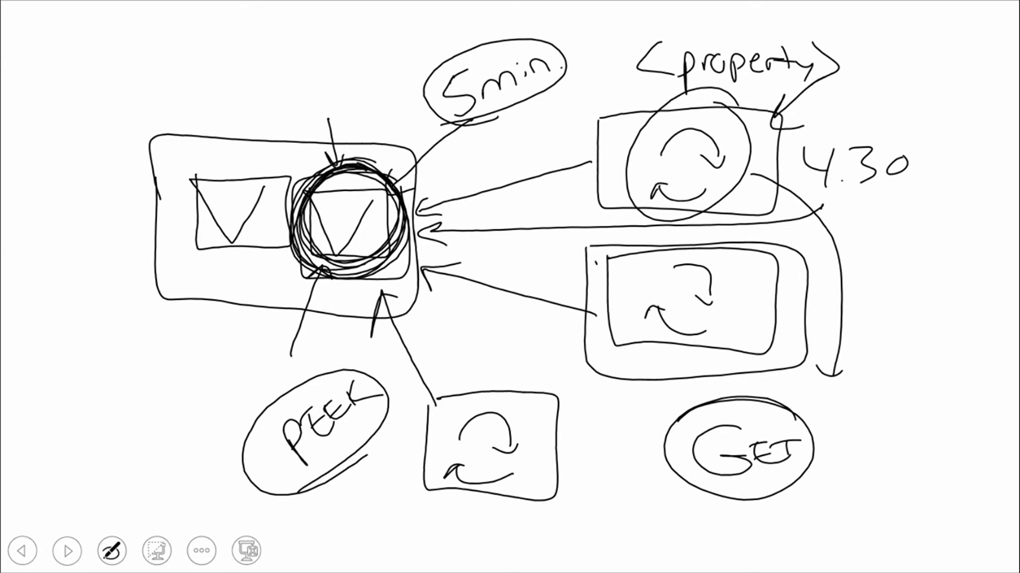